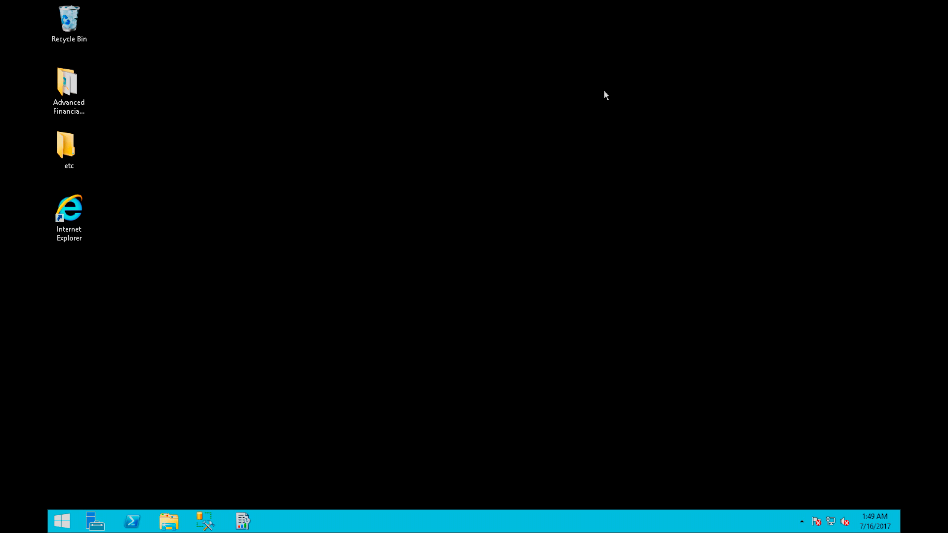
{"action": "mouse_move", "coordinate": [551, 161]}
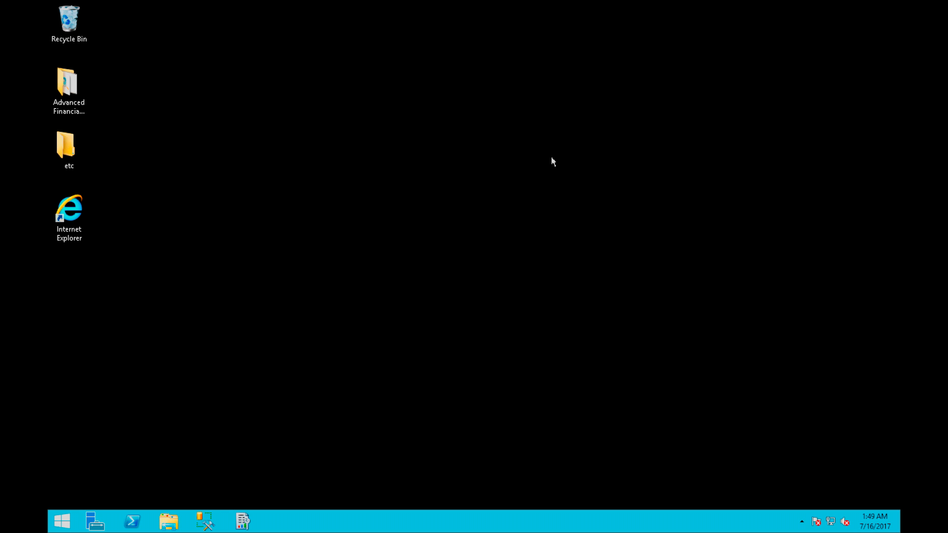
{"action": "mouse_move", "coordinate": [366, 266]}
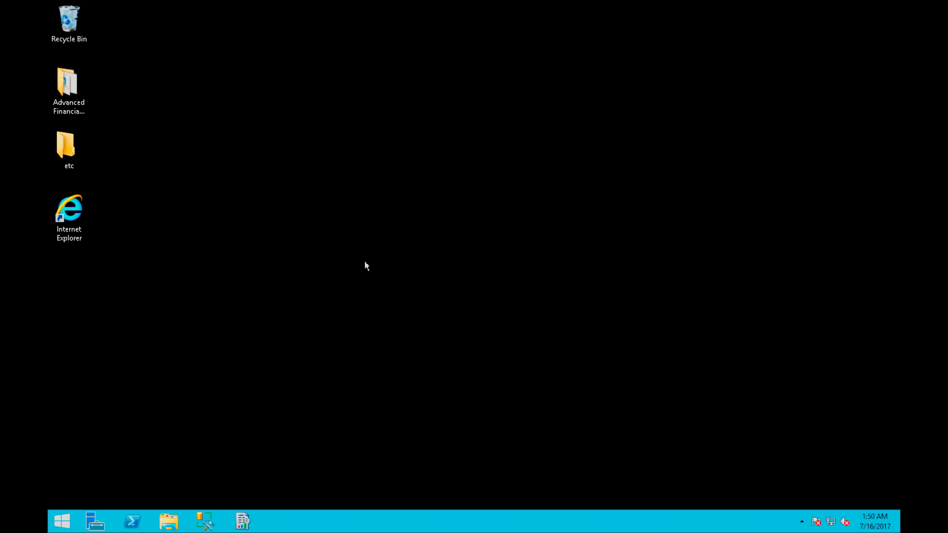
{"action": "mouse_move", "coordinate": [318, 304]}
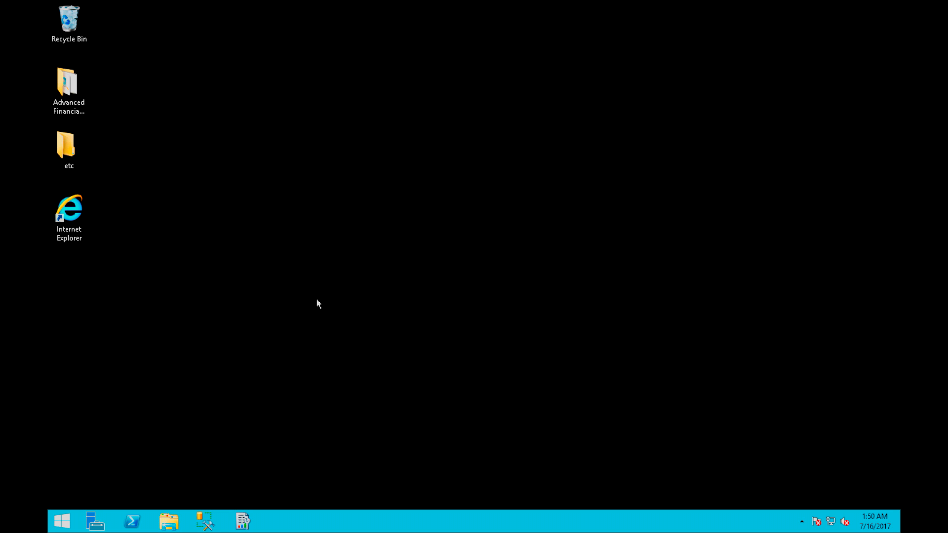
{"action": "mouse_move", "coordinate": [176, 406]}
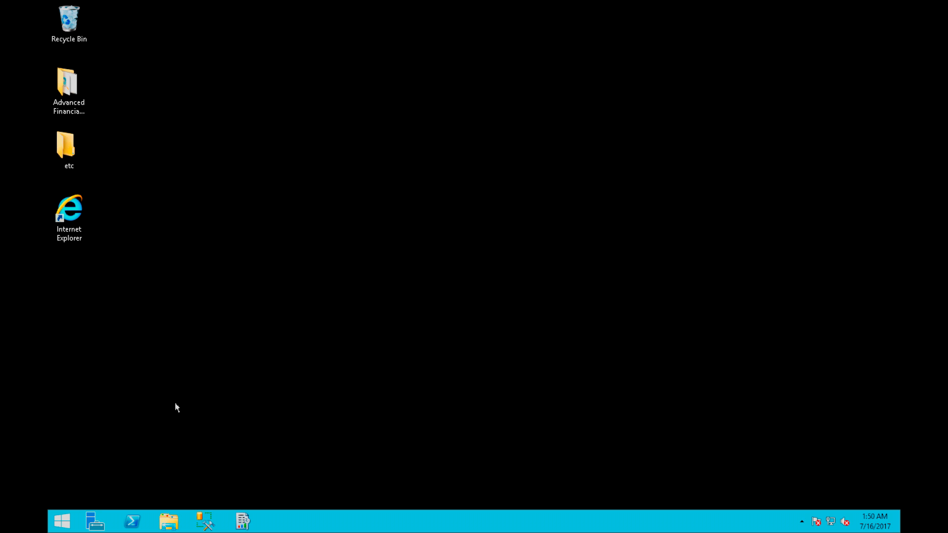
{"action": "mouse_move", "coordinate": [229, 363]}
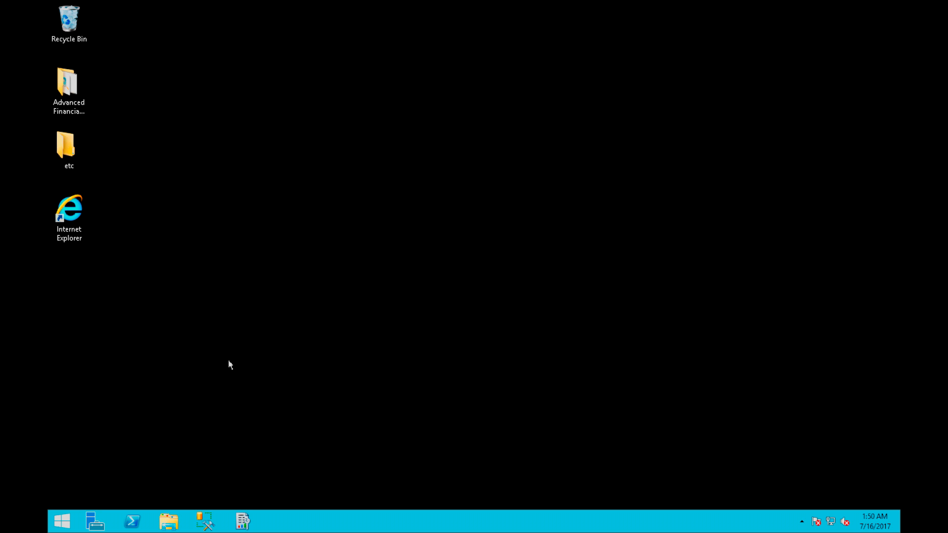
{"action": "mouse_move", "coordinate": [231, 474]}
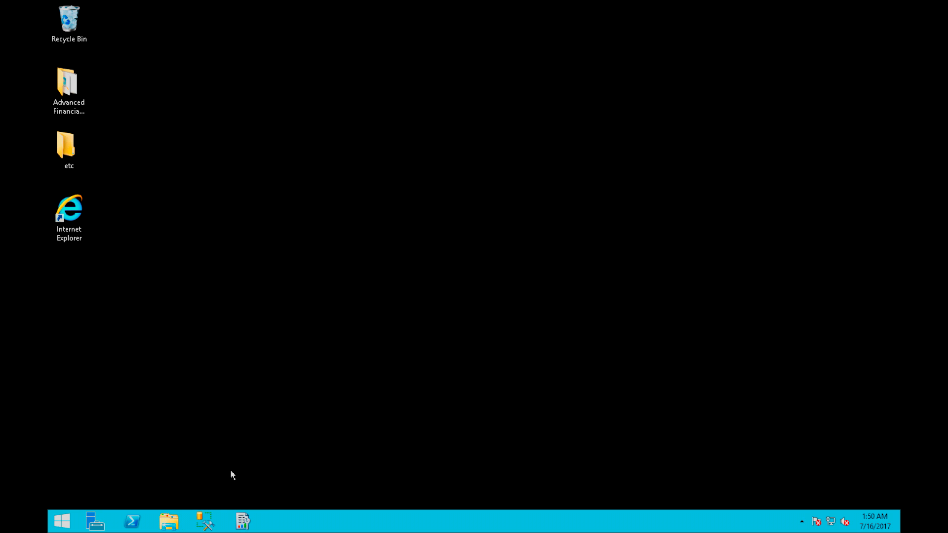
{"action": "mouse_move", "coordinate": [212, 495]}
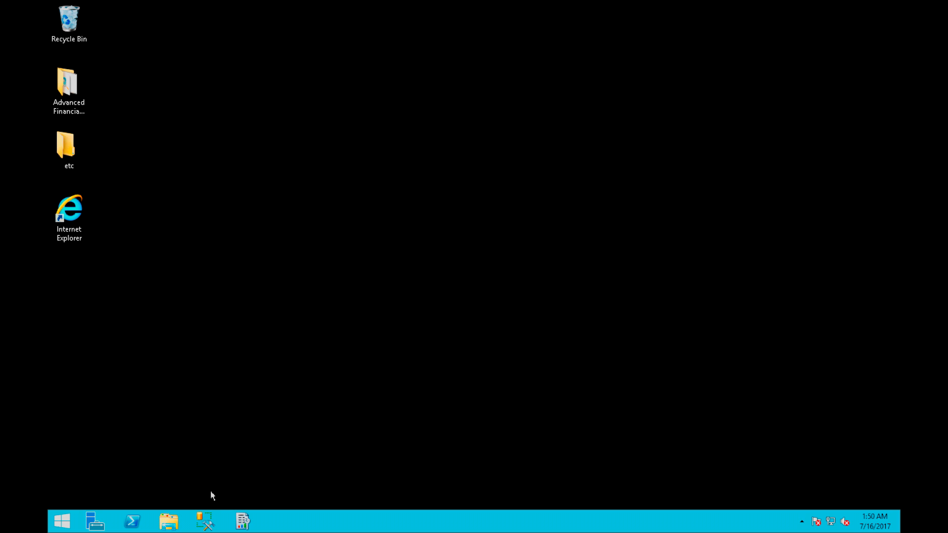
{"action": "mouse_move", "coordinate": [222, 500]}
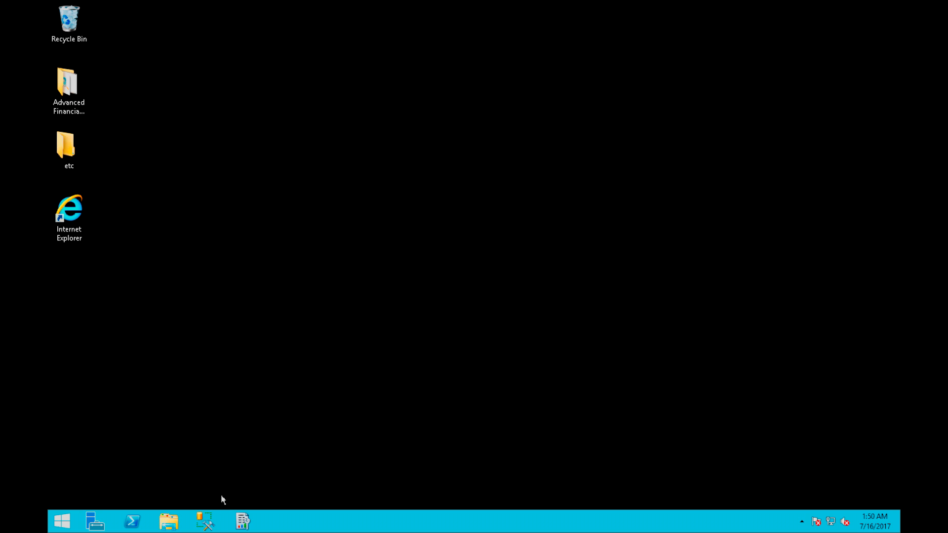
Run SQL Server 2014 Management Studio as administrator from the taskbar
{"action": "right_click", "coordinate": [206, 522]}
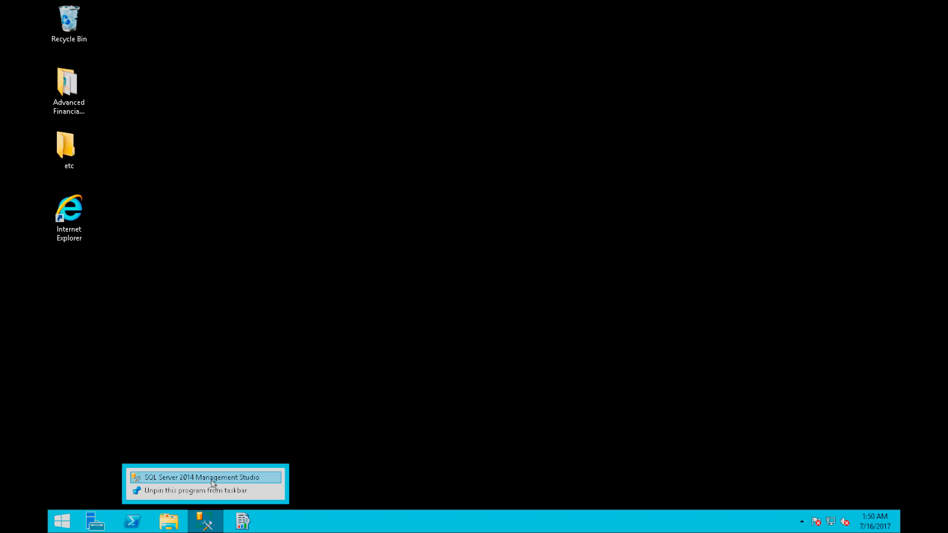
{"action": "right_click", "coordinate": [205, 478]}
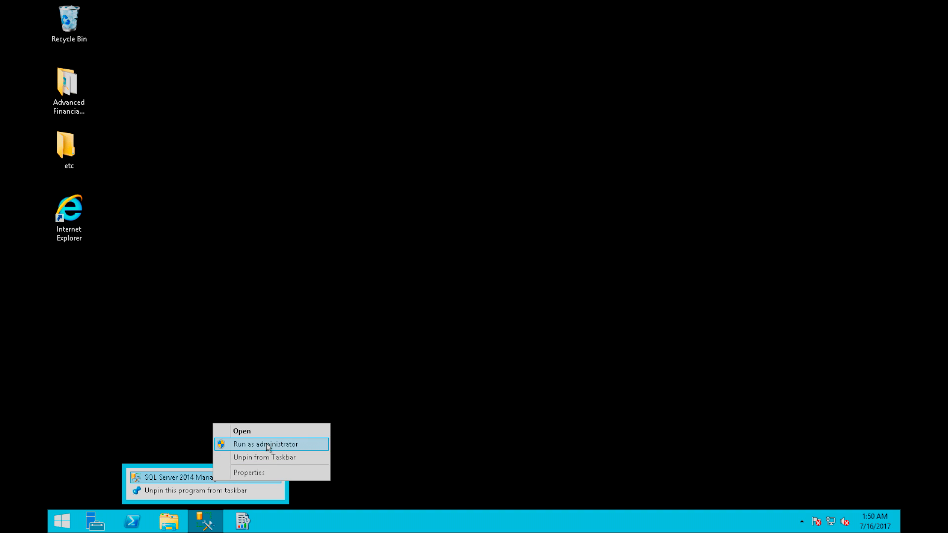
{"action": "left_click", "coordinate": [264, 444]}
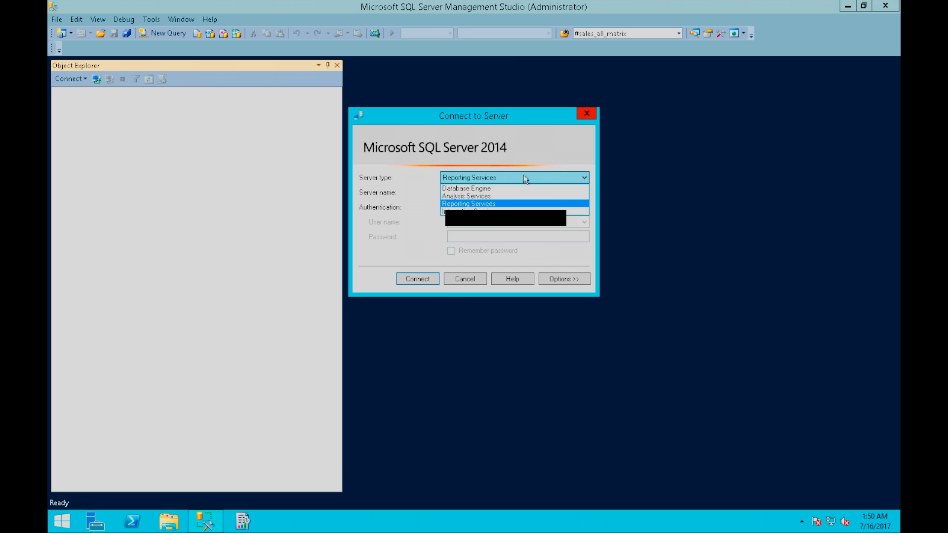
Connect to the server with Reporting Services as the server type
{"action": "left_click", "coordinate": [468, 204]}
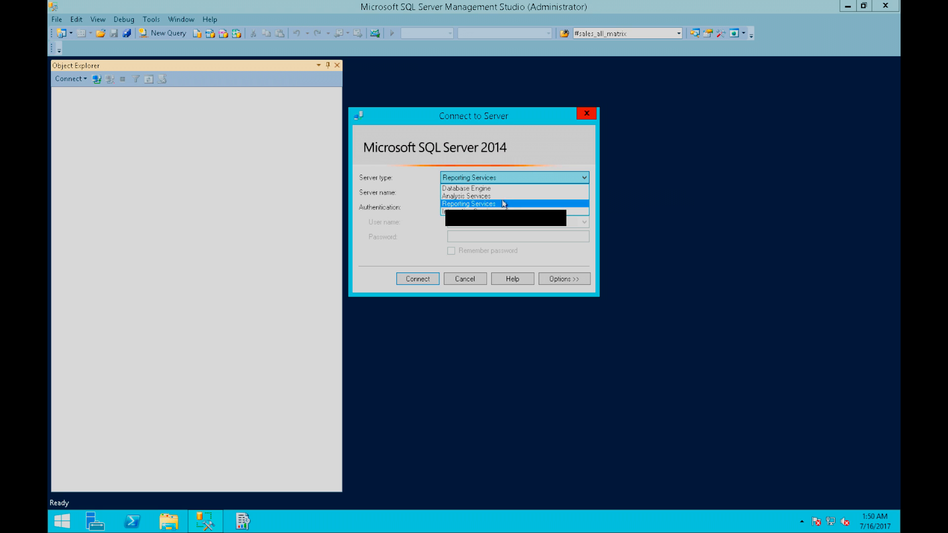
{"action": "left_click", "coordinate": [468, 203]}
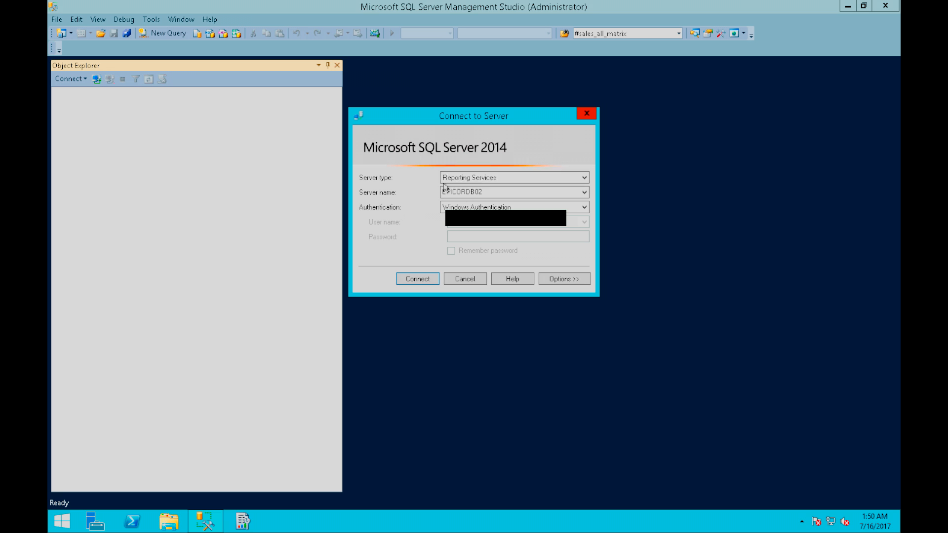
{"action": "mouse_move", "coordinate": [409, 270]}
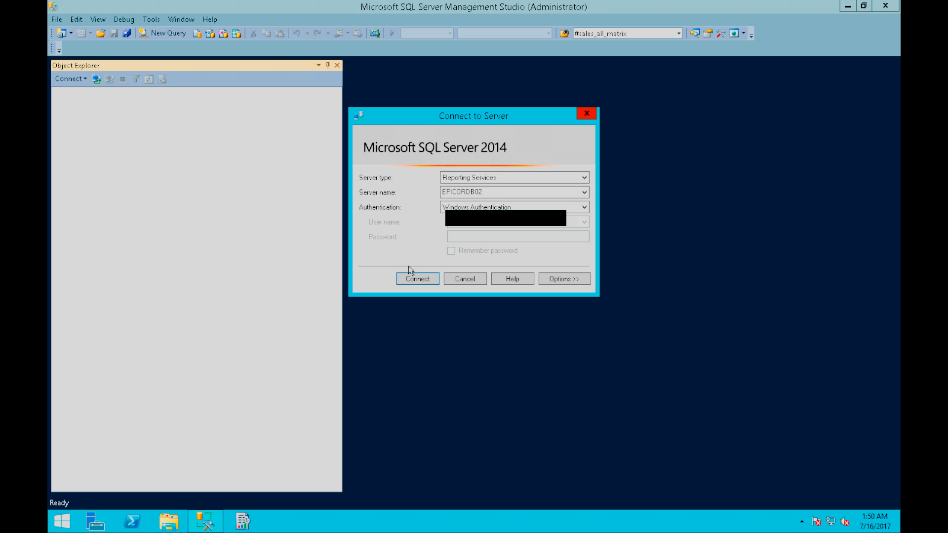
{"action": "mouse_move", "coordinate": [410, 221]}
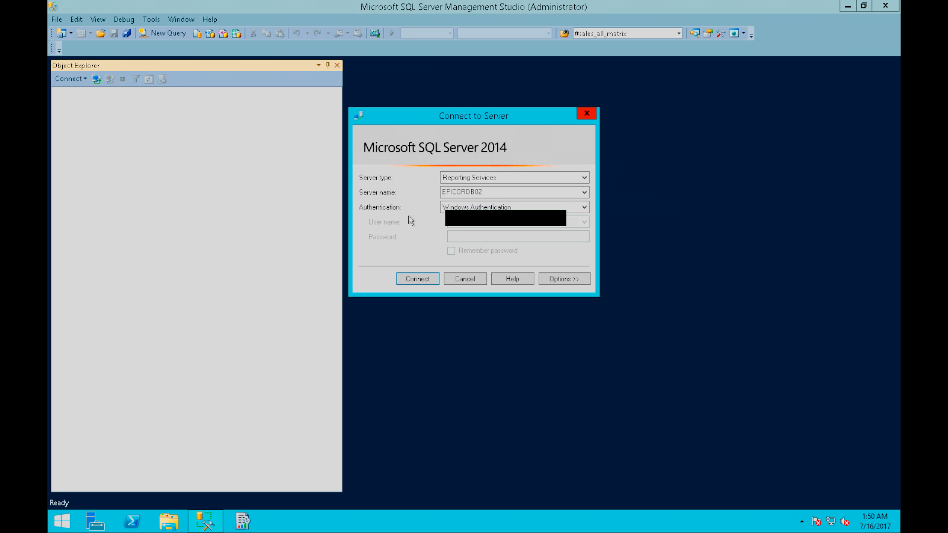
{"action": "left_click", "coordinate": [416, 279]}
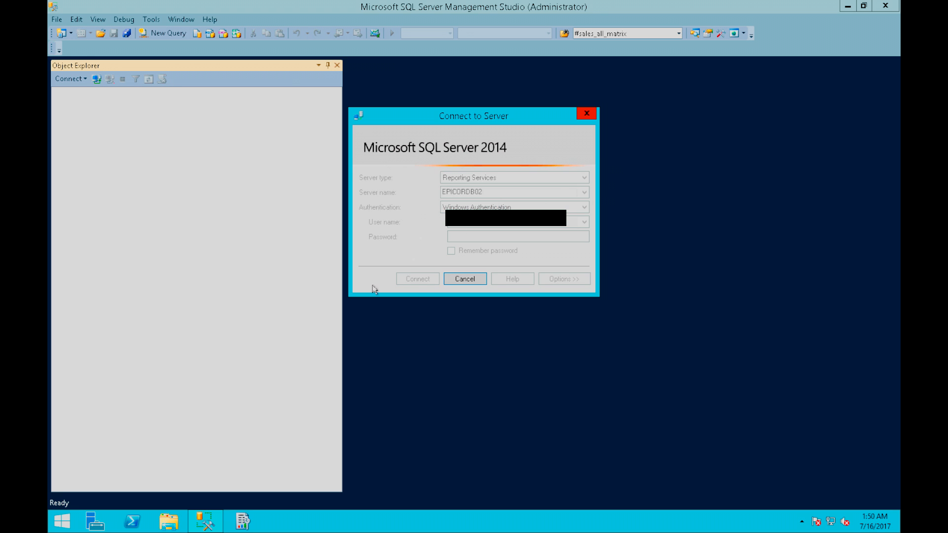
{"action": "left_click", "coordinate": [416, 279]}
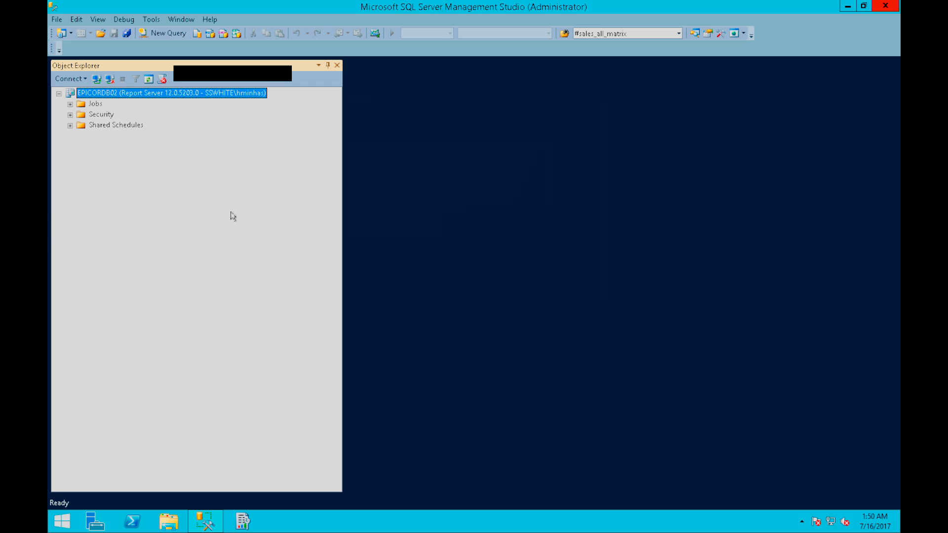
Open Properties for the report server node in Object Explorer
{"action": "right_click", "coordinate": [172, 92]}
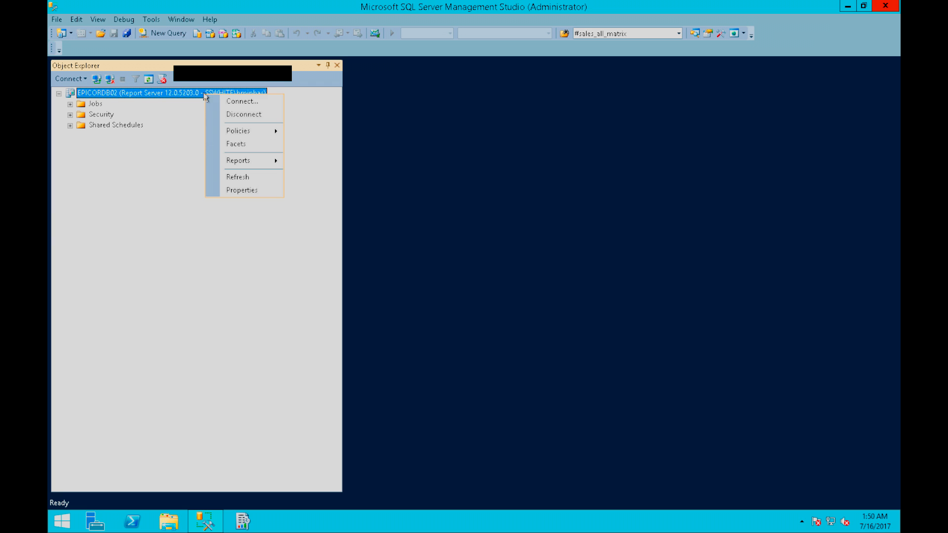
{"action": "left_click", "coordinate": [242, 189]}
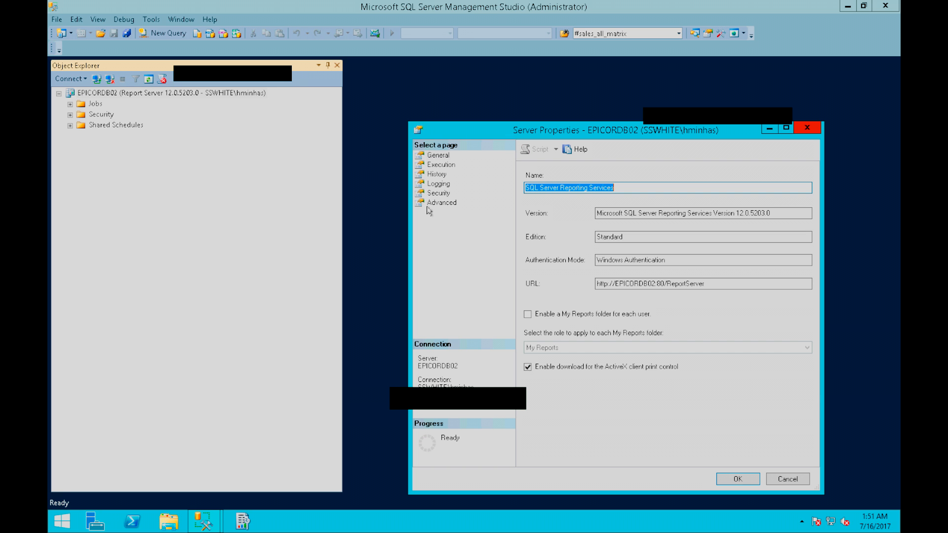
Show the Advanced page and select ExecutionLogDaysKept (720) to read its description
{"action": "left_click", "coordinate": [442, 203]}
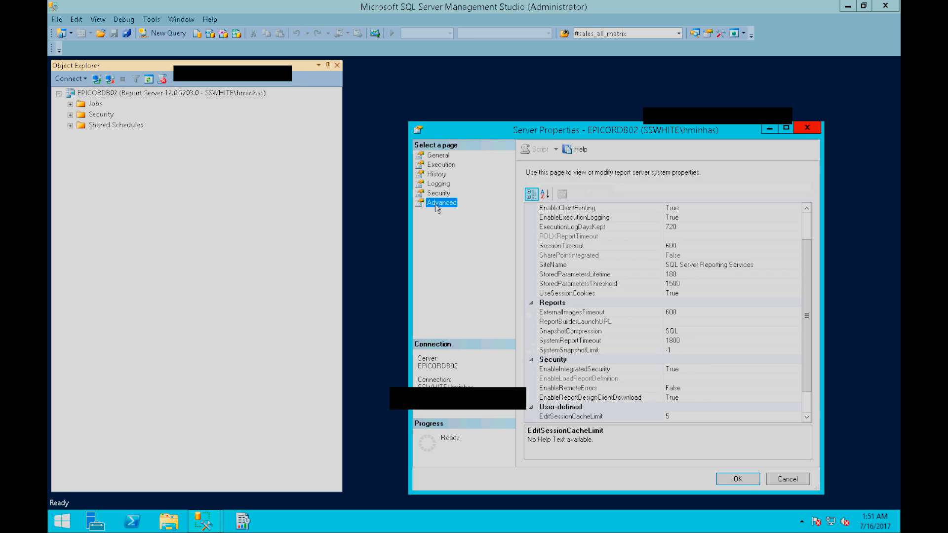
{"action": "mouse_move", "coordinate": [636, 232]}
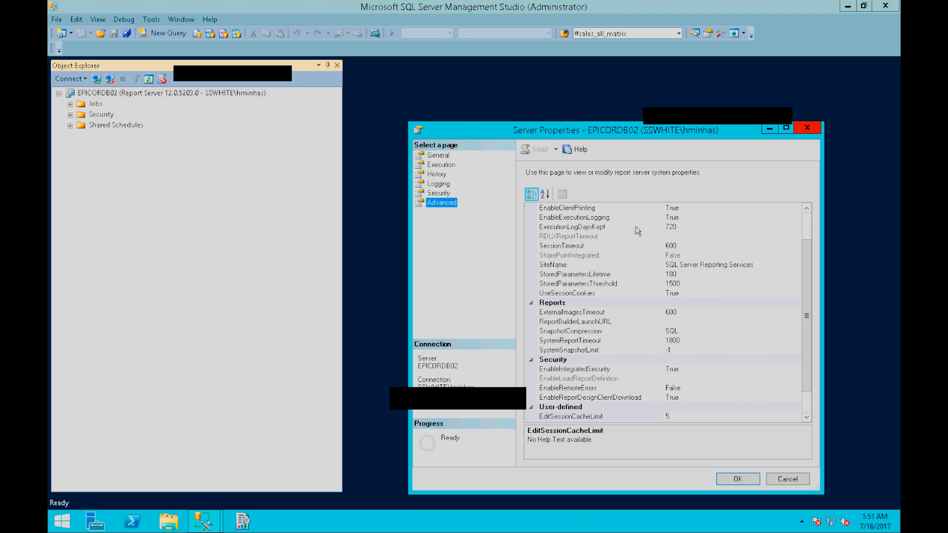
{"action": "left_click", "coordinate": [572, 227]}
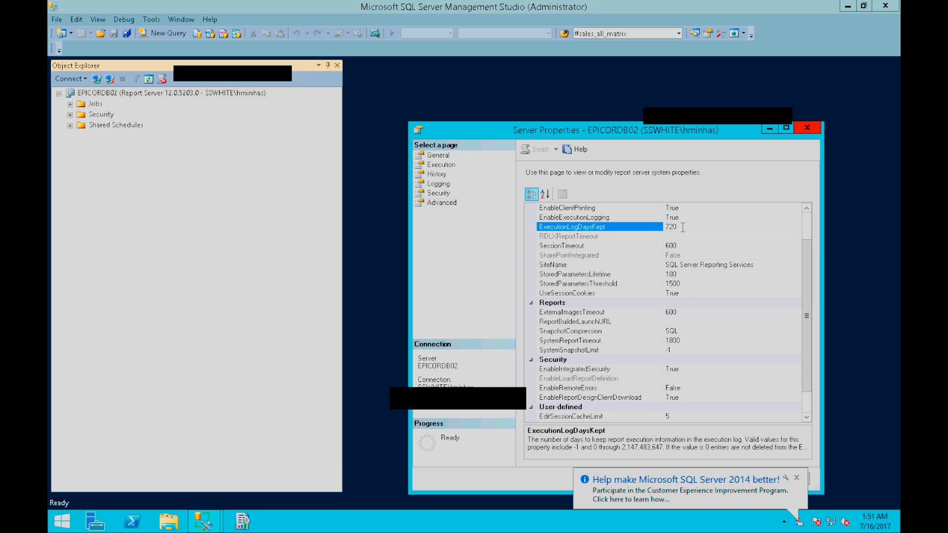
{"action": "mouse_move", "coordinate": [689, 480]}
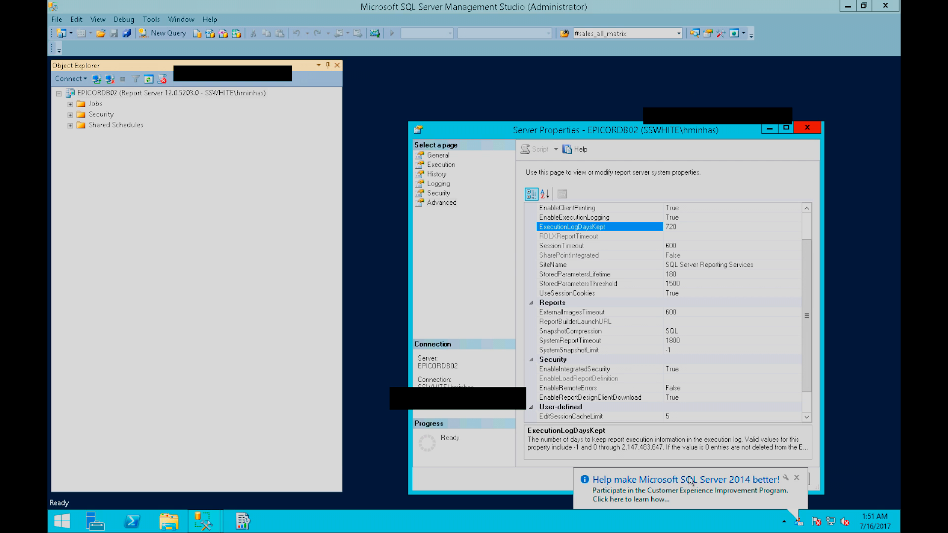
Review the full ExecutionLogDaysKept description, then confirm Server Properties with OK
{"action": "left_click", "coordinate": [797, 478]}
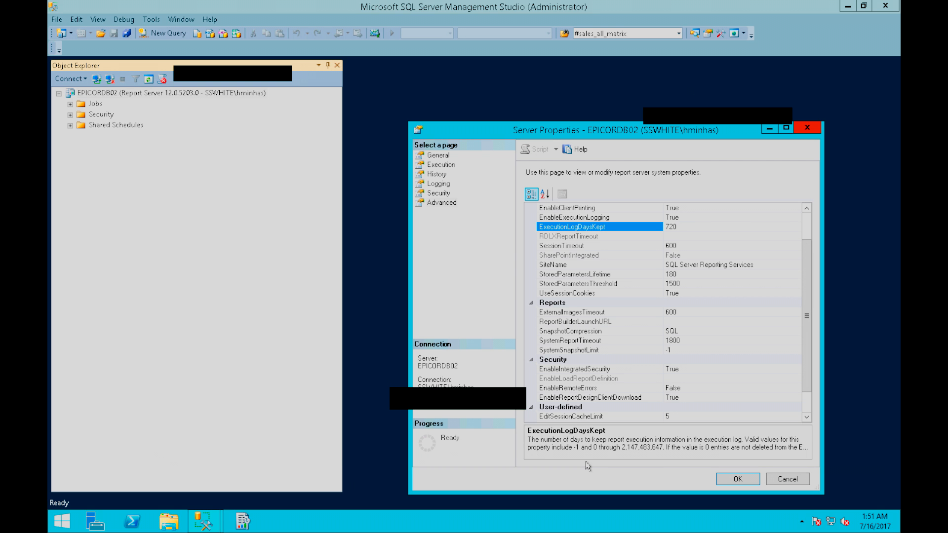
{"action": "mouse_move", "coordinate": [588, 453]}
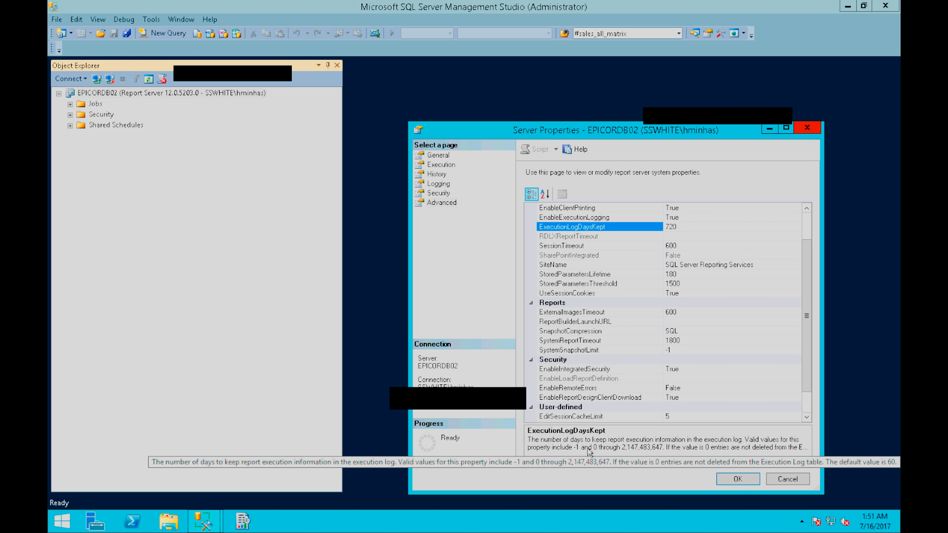
{"action": "mouse_move", "coordinate": [648, 445]}
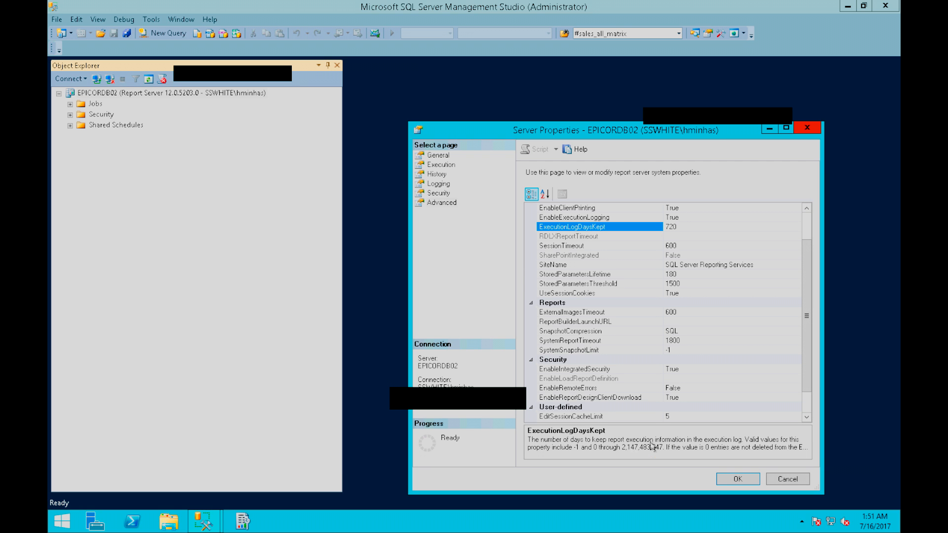
{"action": "mouse_move", "coordinate": [670, 456]}
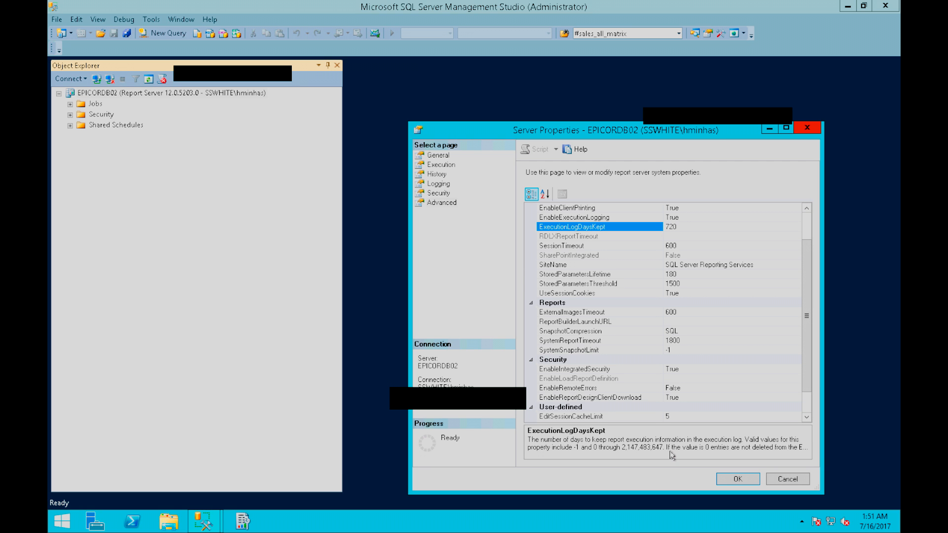
{"action": "mouse_move", "coordinate": [705, 450]}
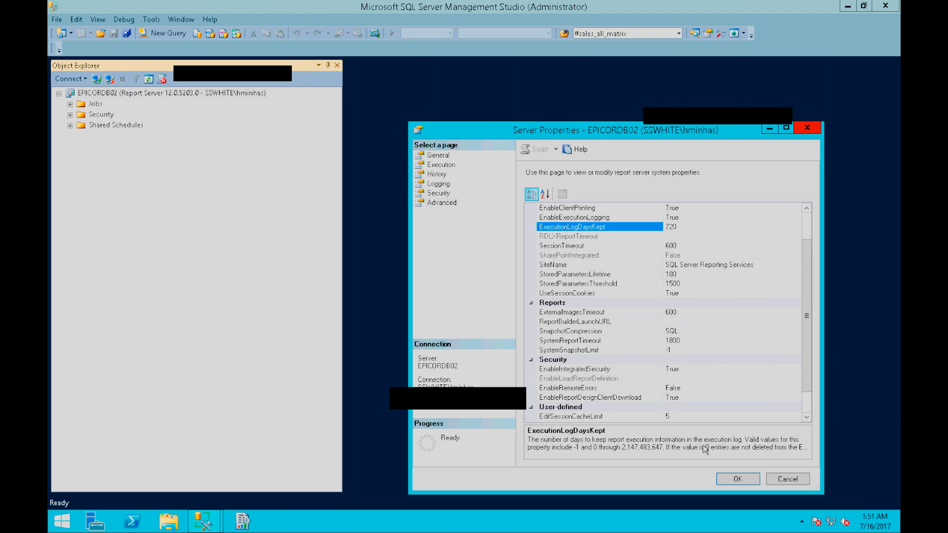
{"action": "mouse_move", "coordinate": [775, 439]}
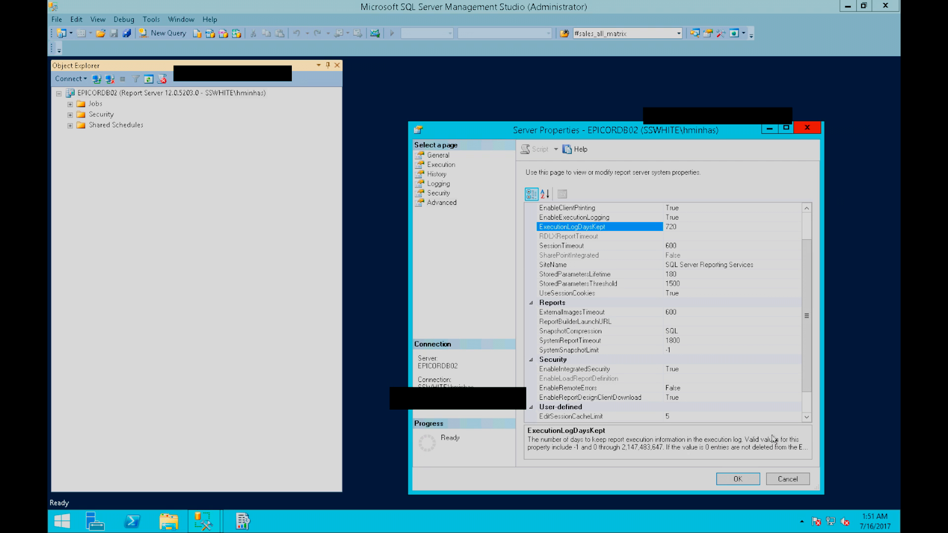
{"action": "mouse_move", "coordinate": [791, 451]}
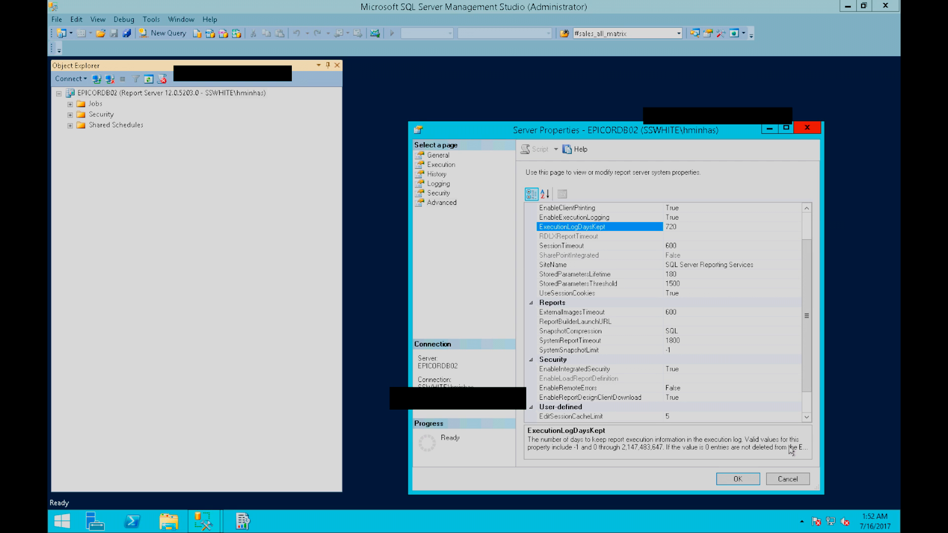
{"action": "mouse_move", "coordinate": [724, 278]}
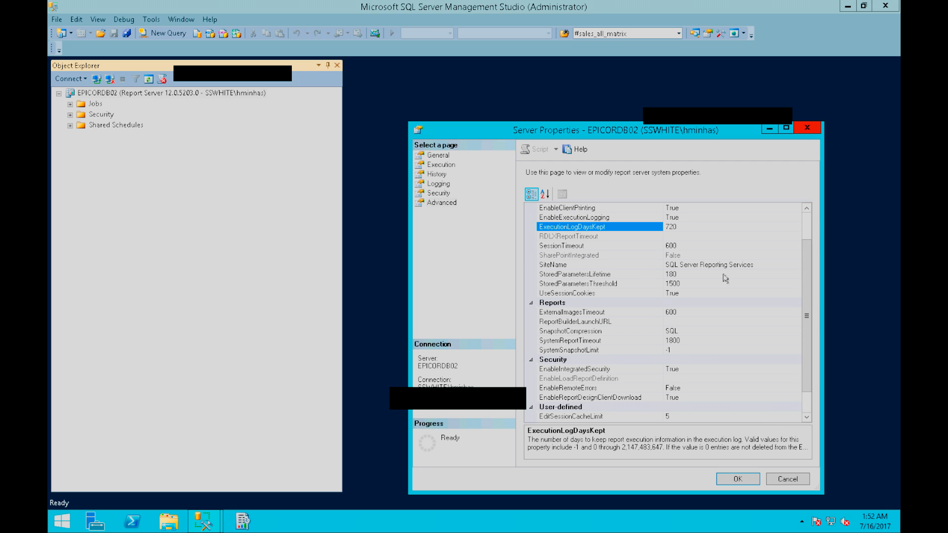
{"action": "mouse_move", "coordinate": [680, 230]}
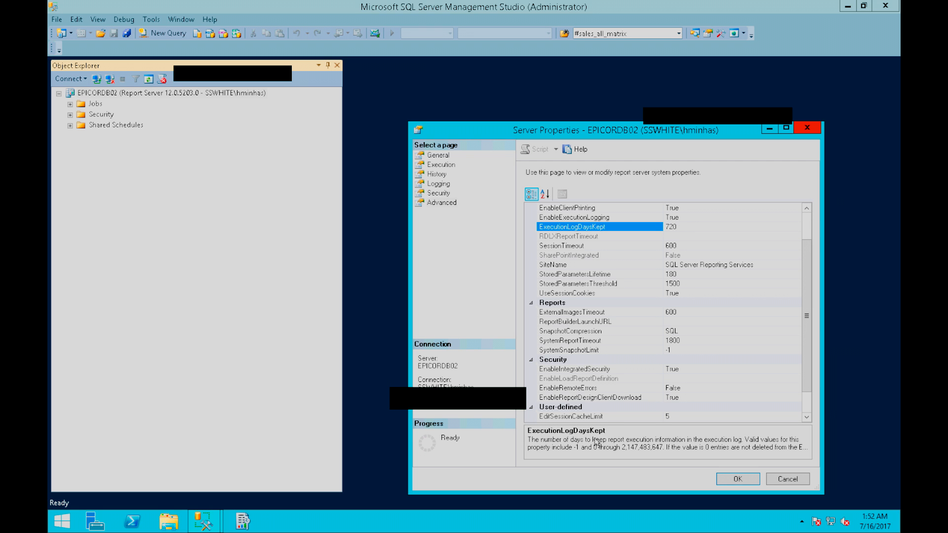
{"action": "mouse_move", "coordinate": [641, 455]}
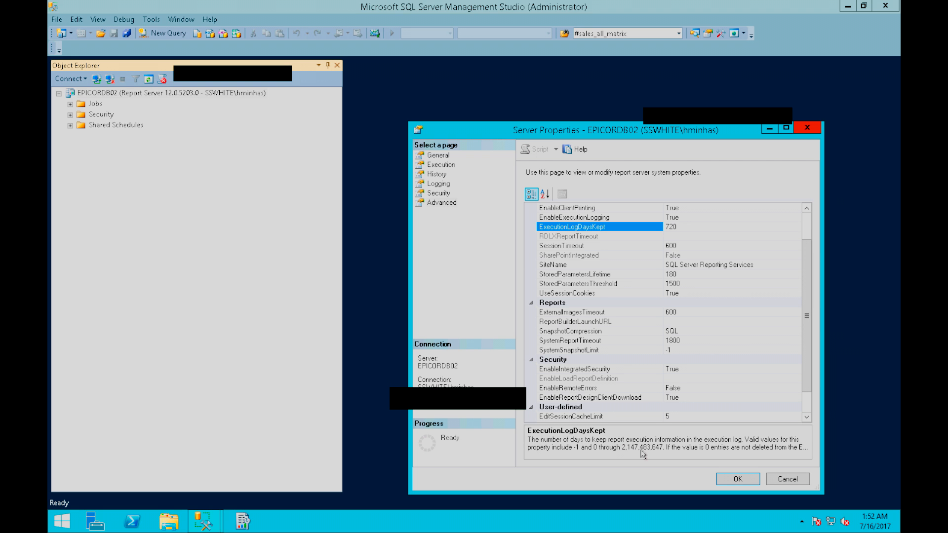
{"action": "mouse_move", "coordinate": [679, 346]}
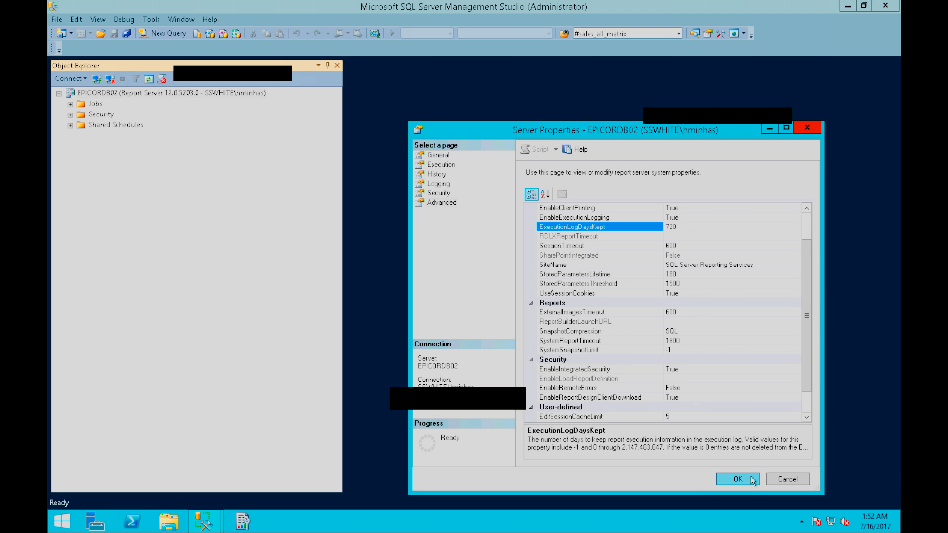
{"action": "left_click", "coordinate": [736, 479]}
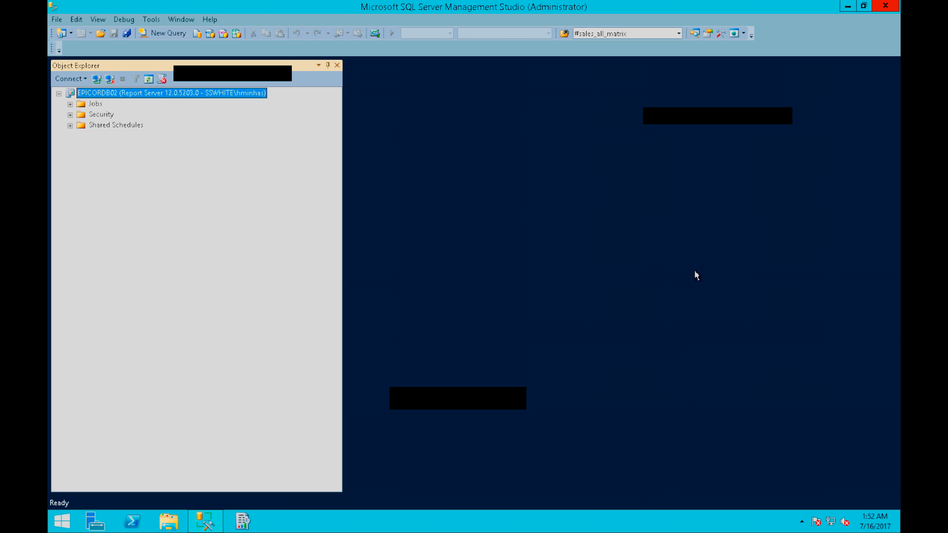